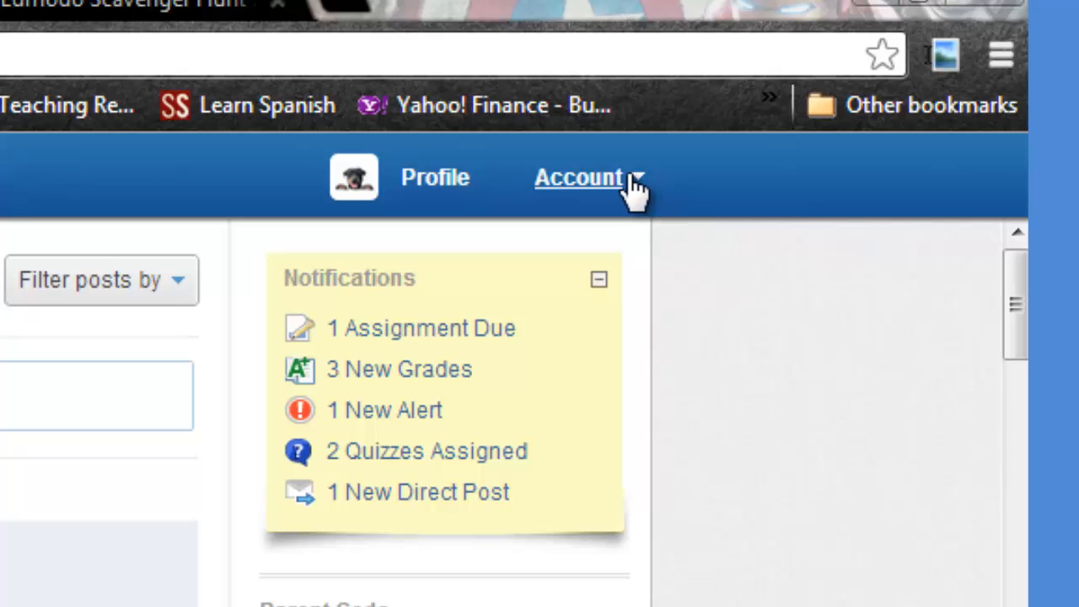
mouse_move(649, 190)
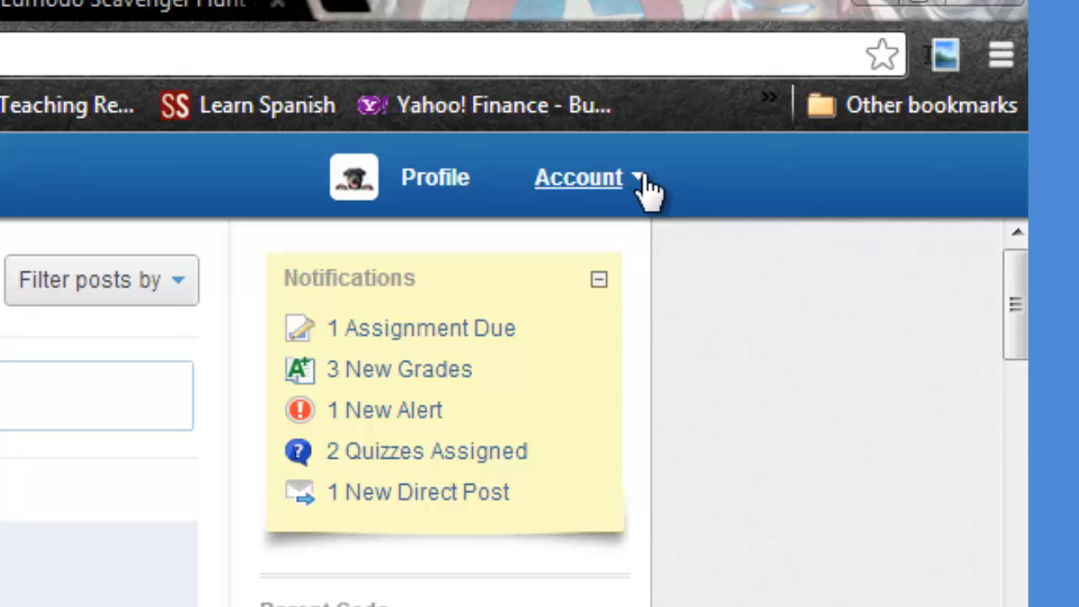
Open the Account dropdown in the Edmodo top bar.
left_click(579, 177)
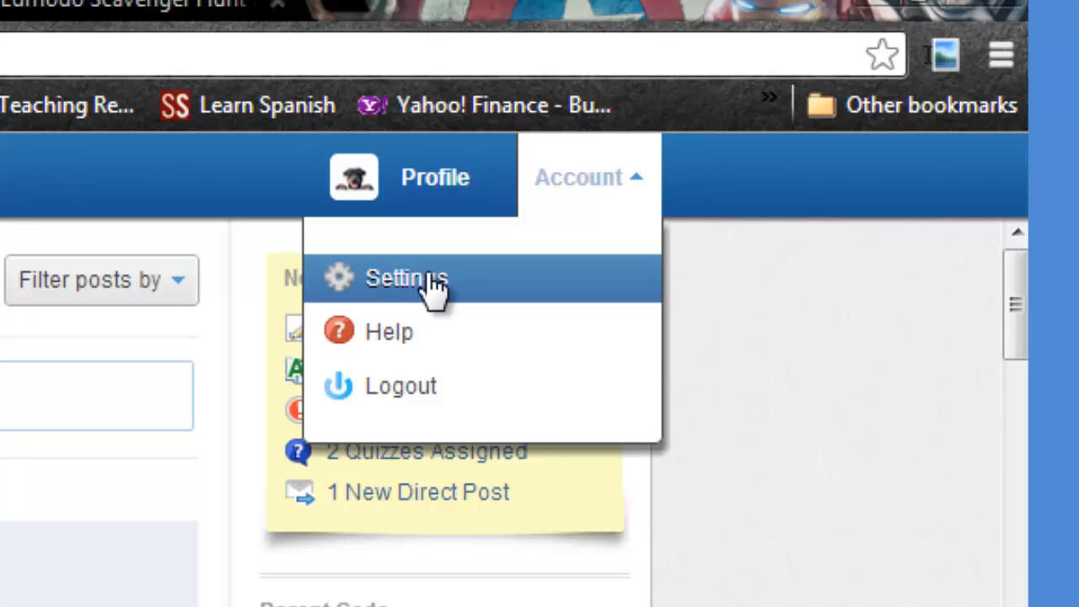
mouse_move(431, 396)
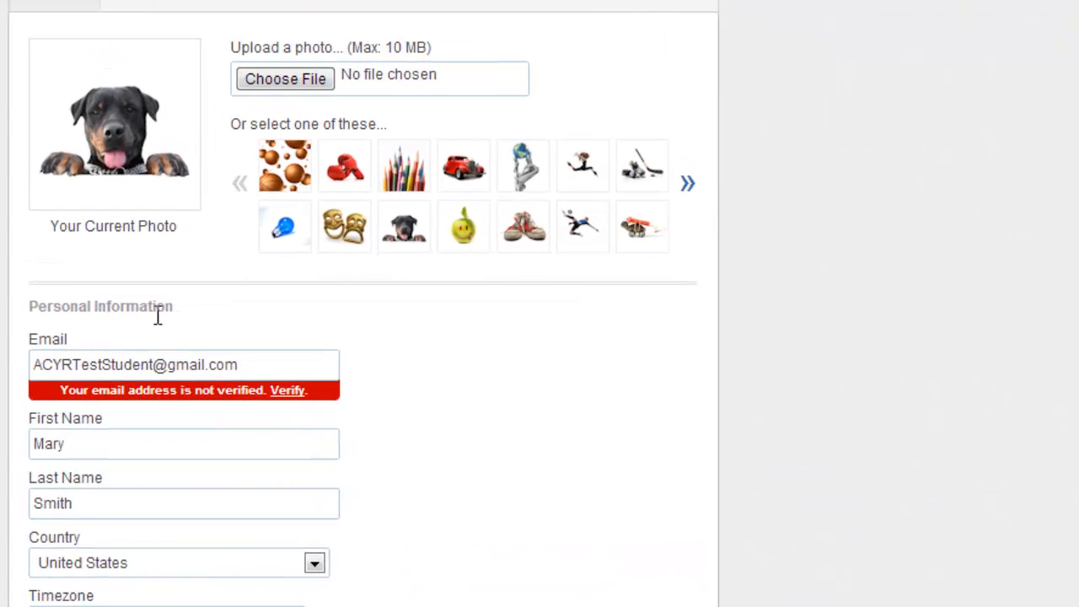
scroll("down", 3)
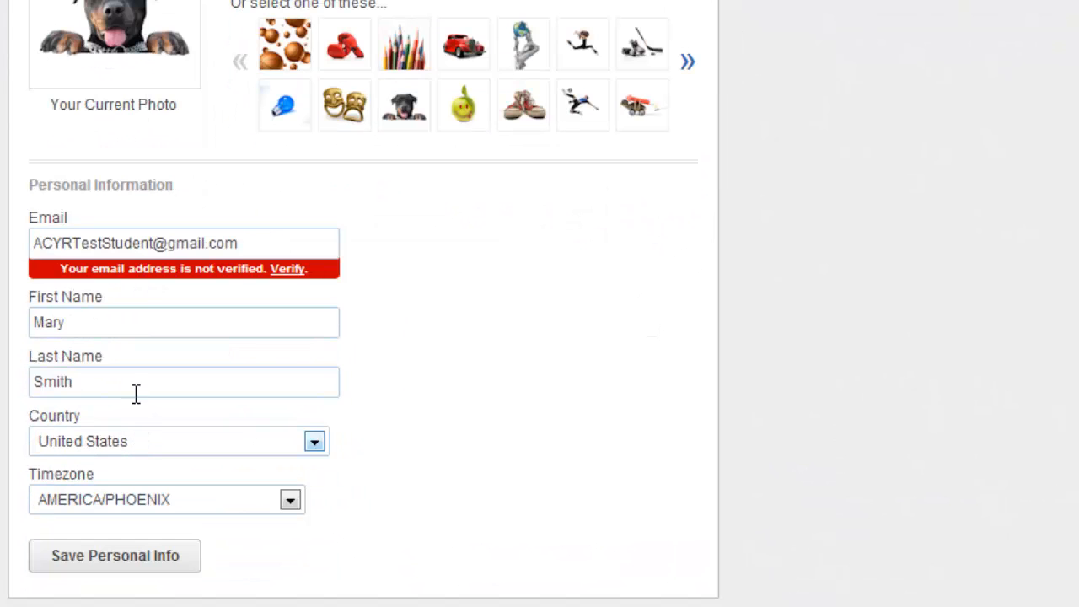
mouse_move(100, 364)
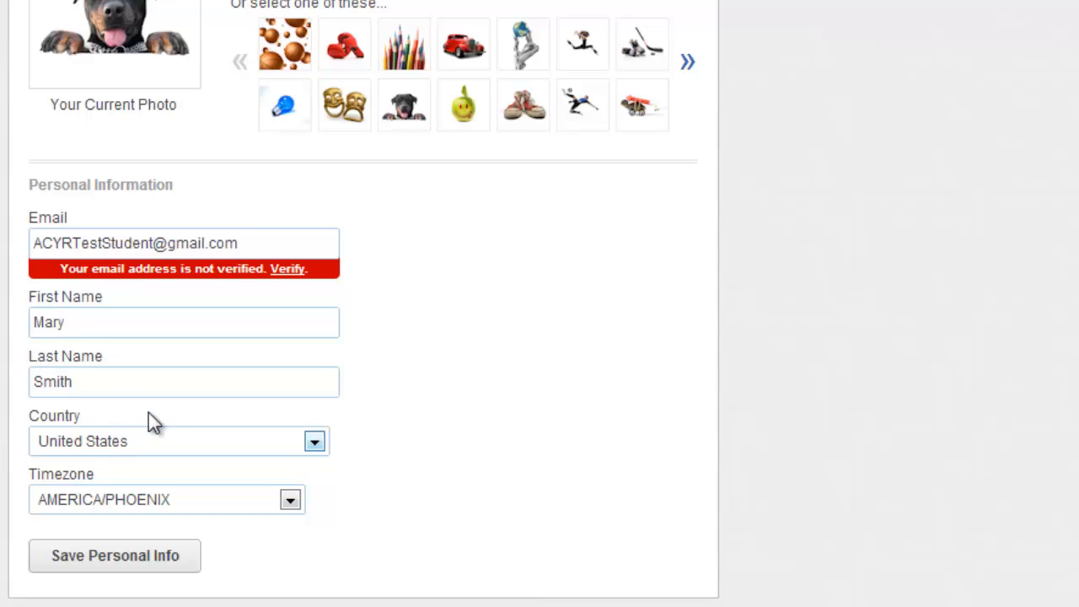
mouse_move(168, 499)
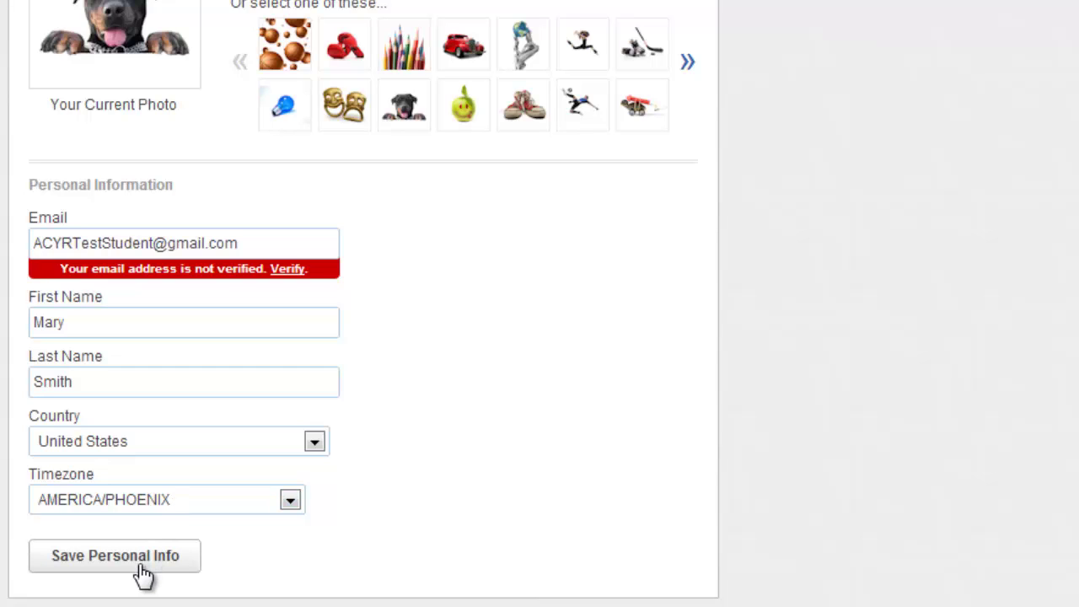
mouse_move(225, 221)
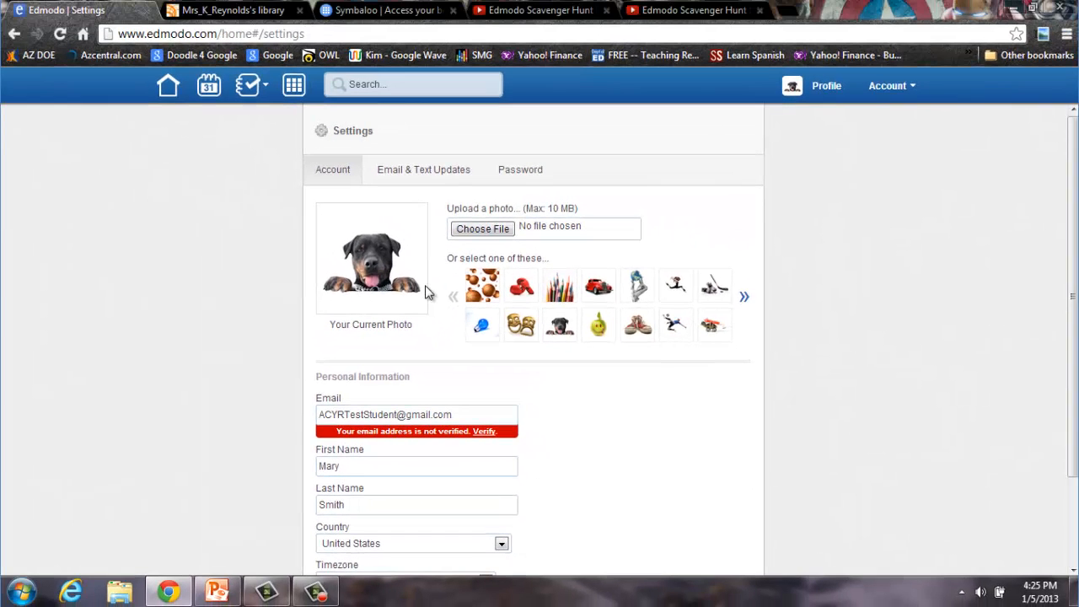
mouse_move(379, 275)
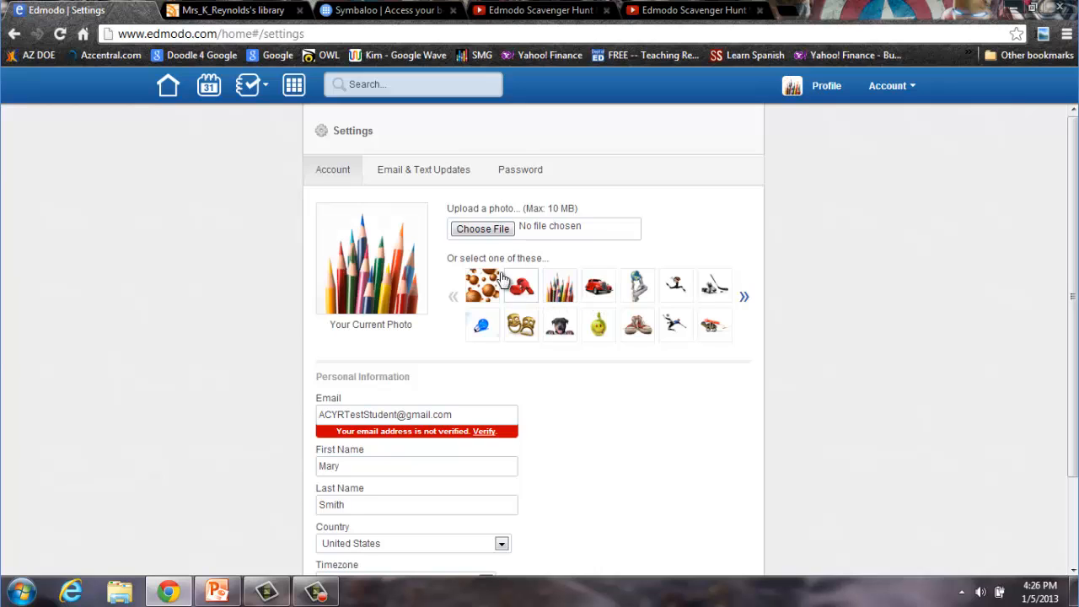
Select the coloured pencils stock avatar as the profile picture.
left_click(482, 228)
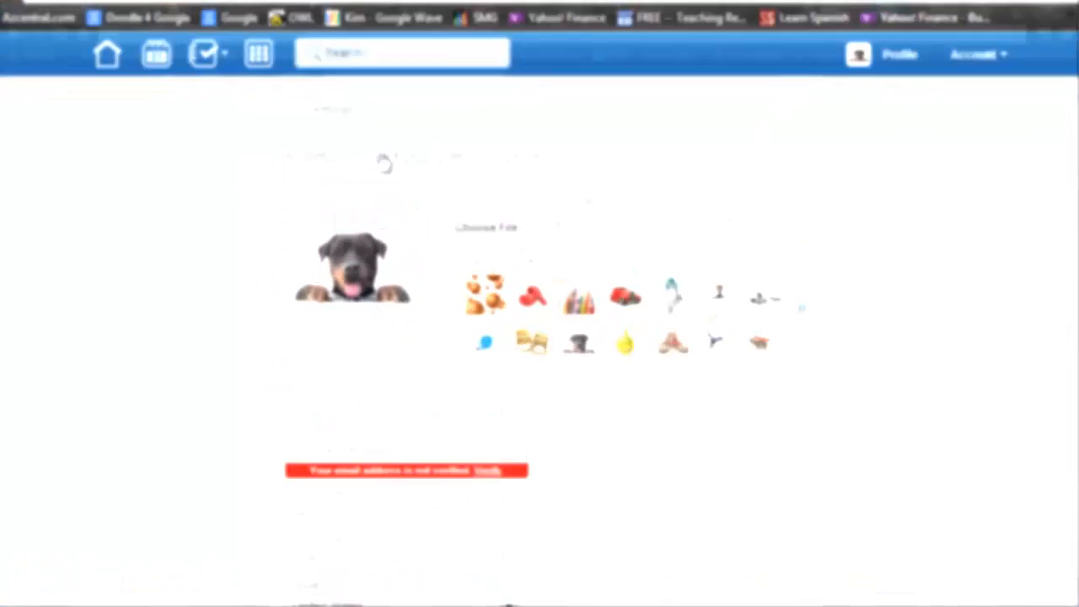
In Email & Text Updates, enable Assignments and Direct Messages notifications and view delivery options.
left_click(357, 63)
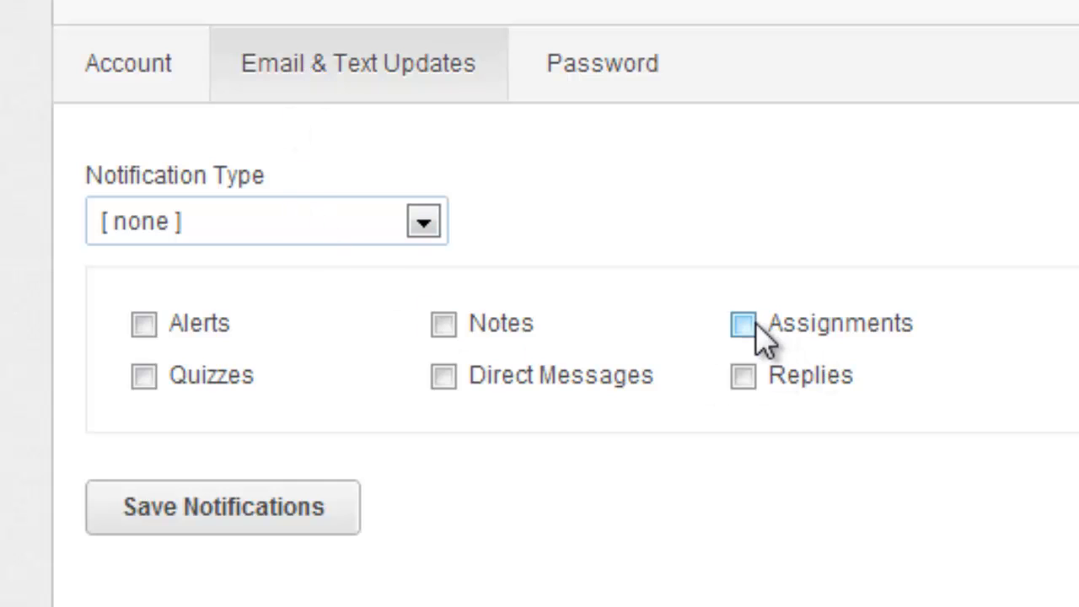
left_click(743, 324)
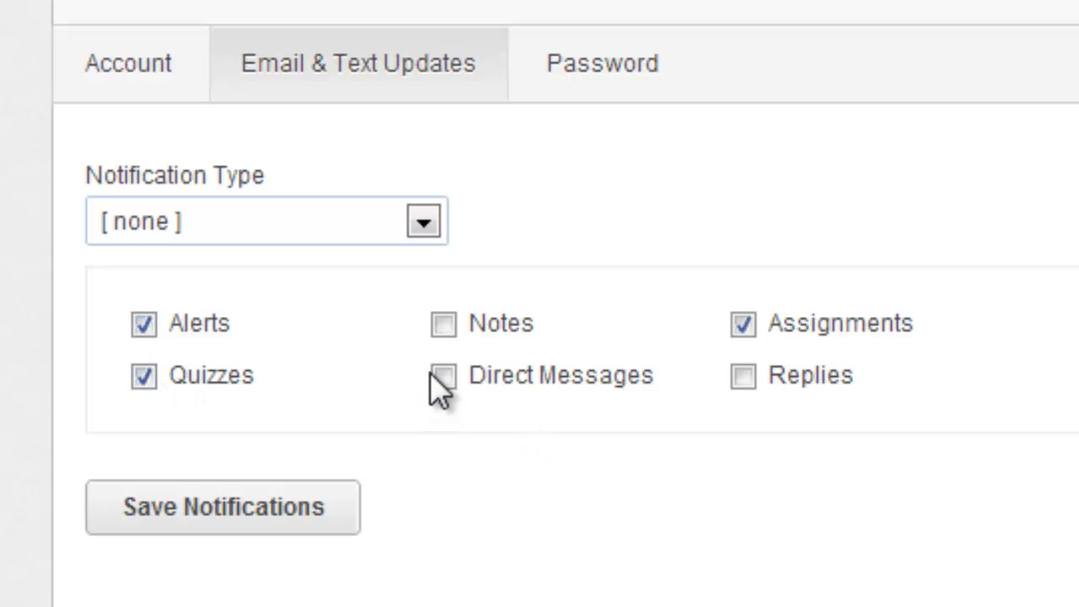
left_click(444, 376)
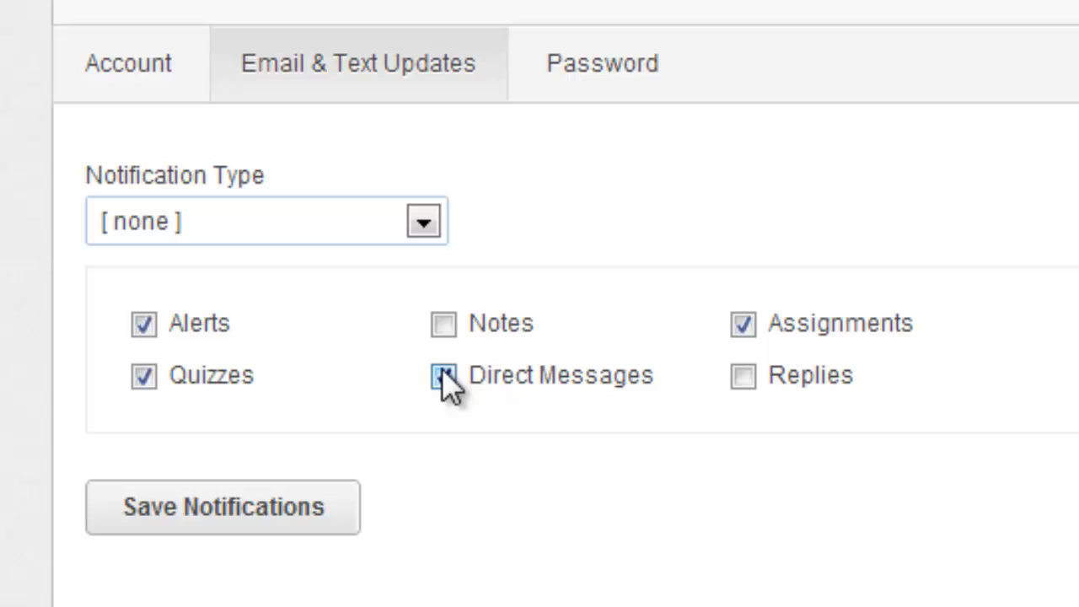
left_click(443, 375)
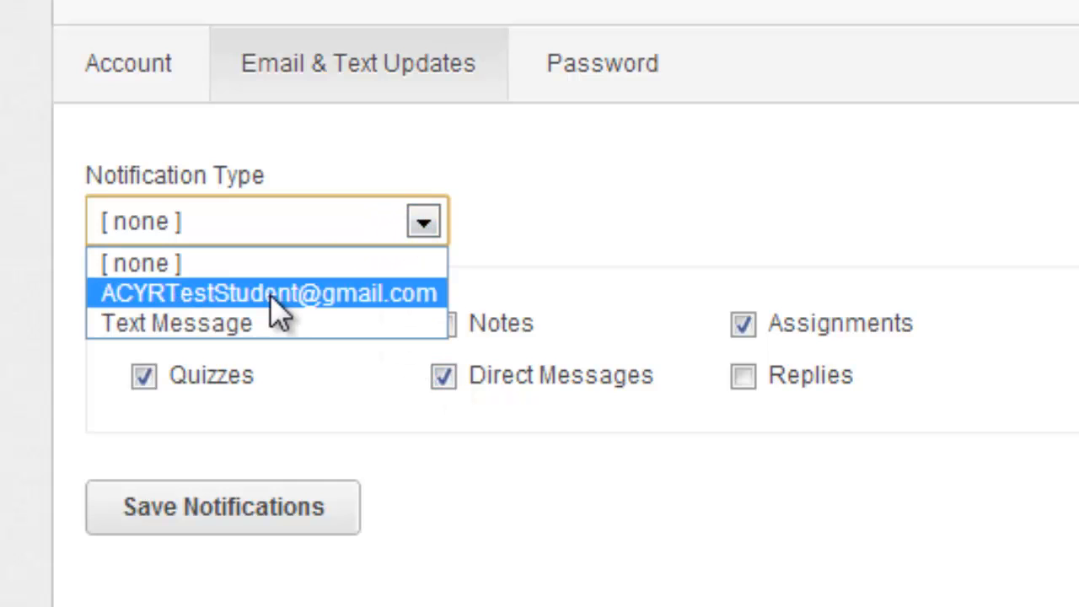
mouse_move(236, 328)
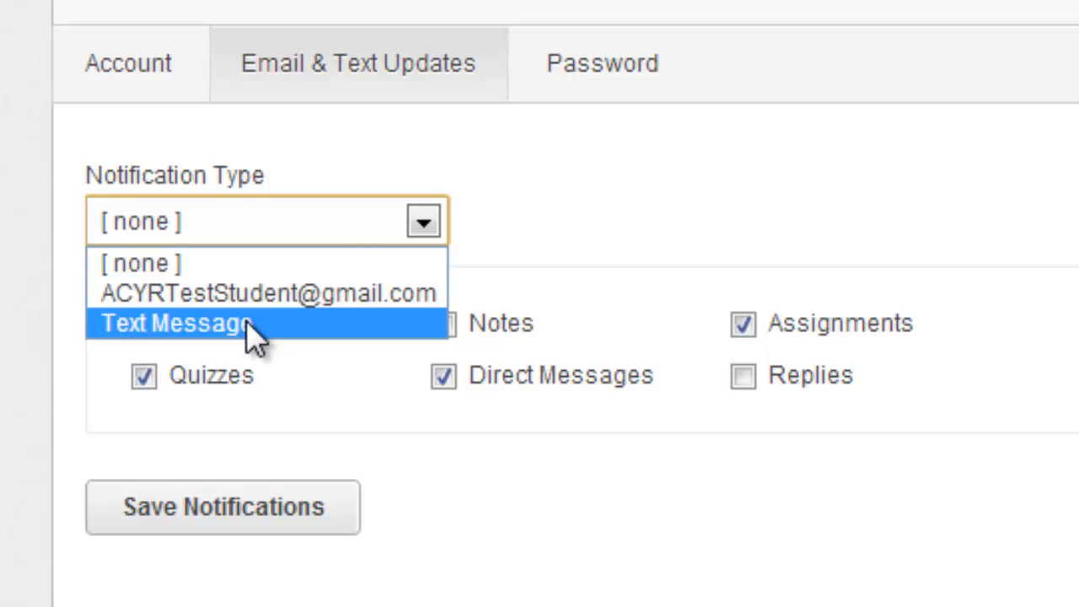
Set Notification Type to Text Message, revealing phone number and provider fields.
left_click(177, 324)
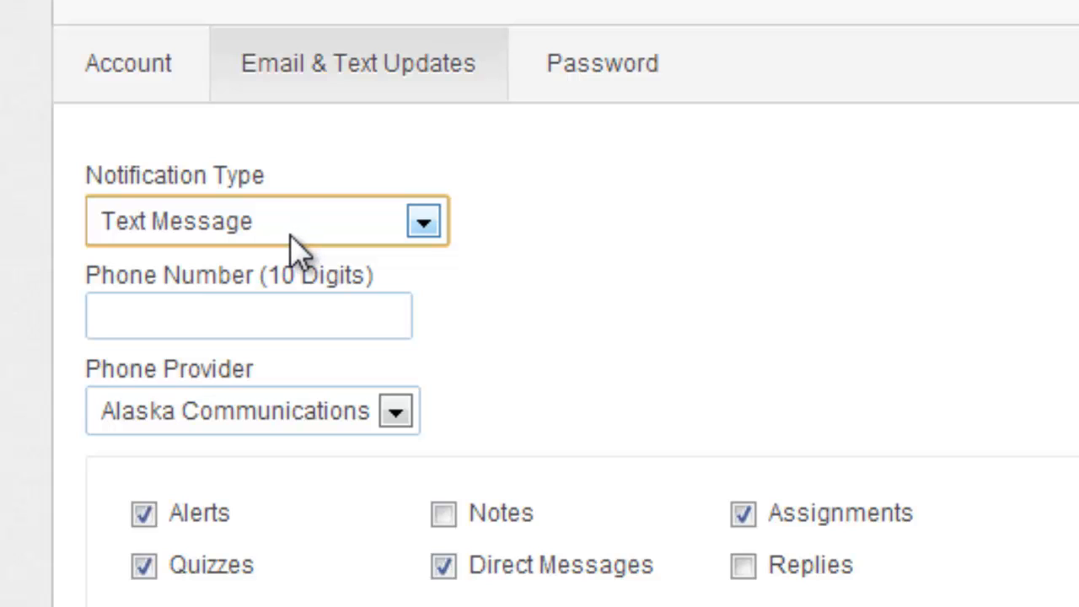
mouse_move(303, 258)
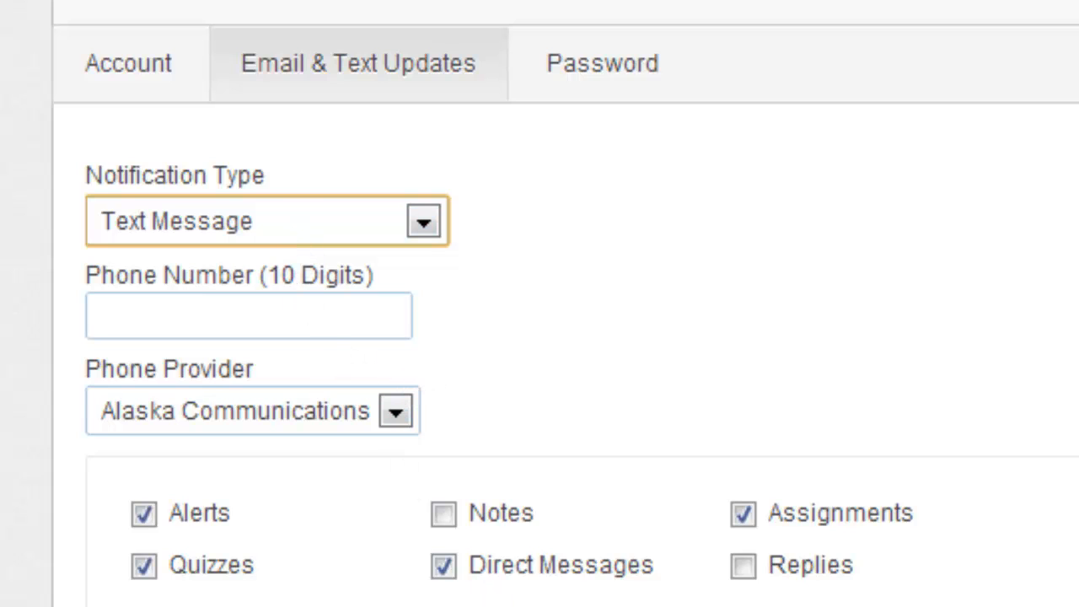